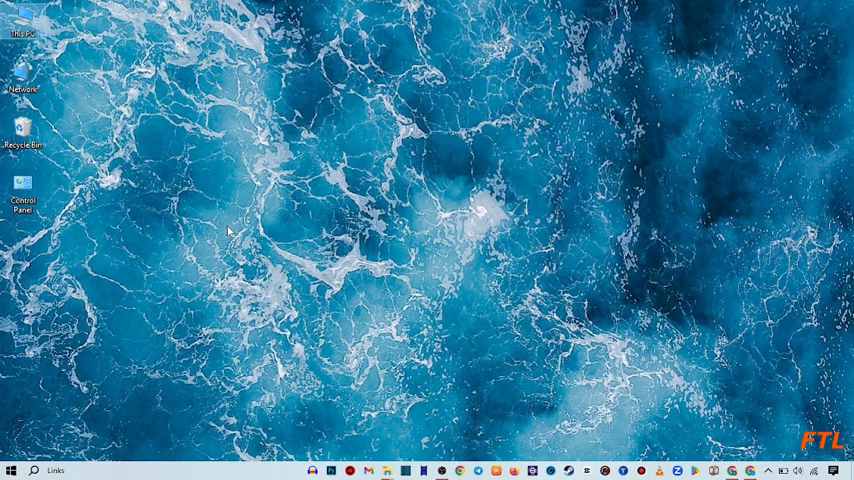
mouse_move(340, 208)
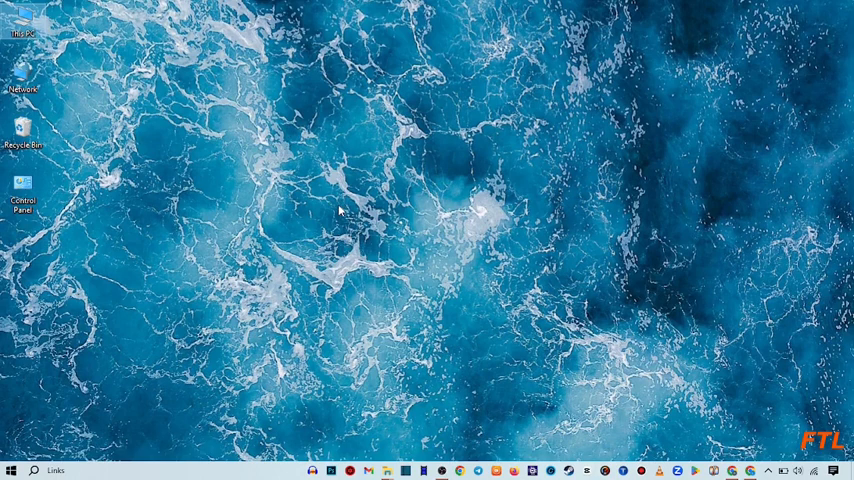
mouse_move(648, 246)
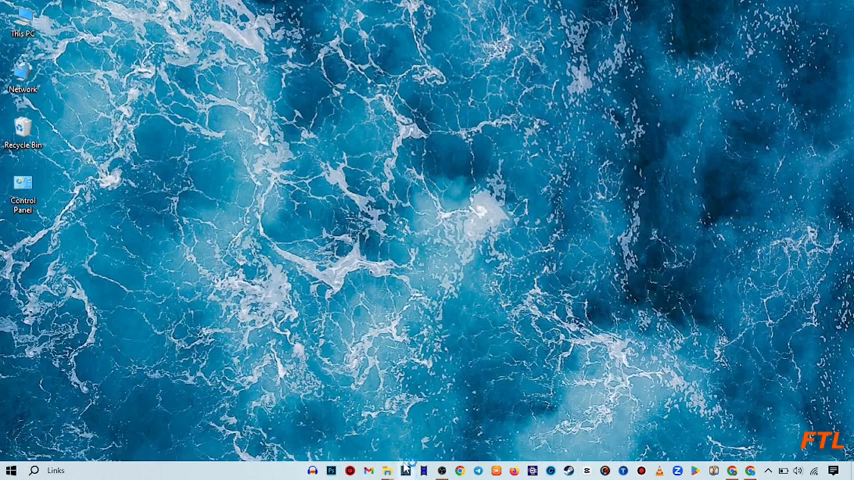
Launch Shotcut from the desktop shortcut to reach the new-project start screen
left_click(406, 470)
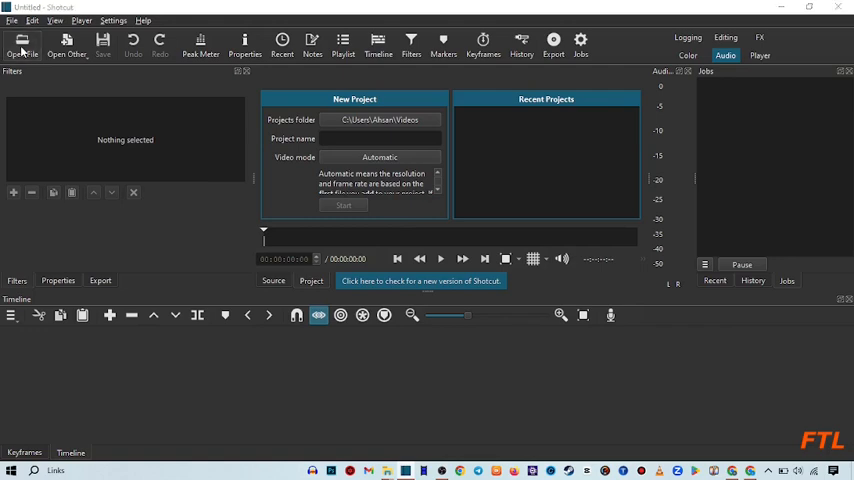
Bring a recorded video from the Videos folder into the editor via Open File
left_click(22, 44)
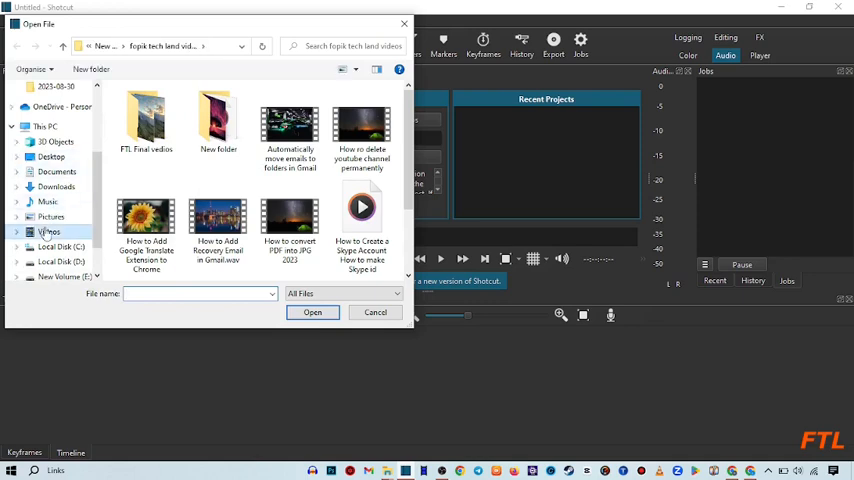
double_click(48, 232)
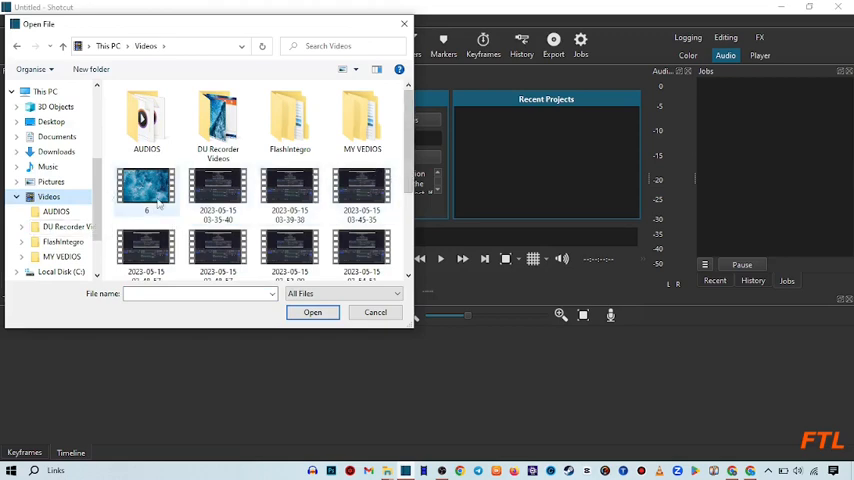
left_click(376, 312)
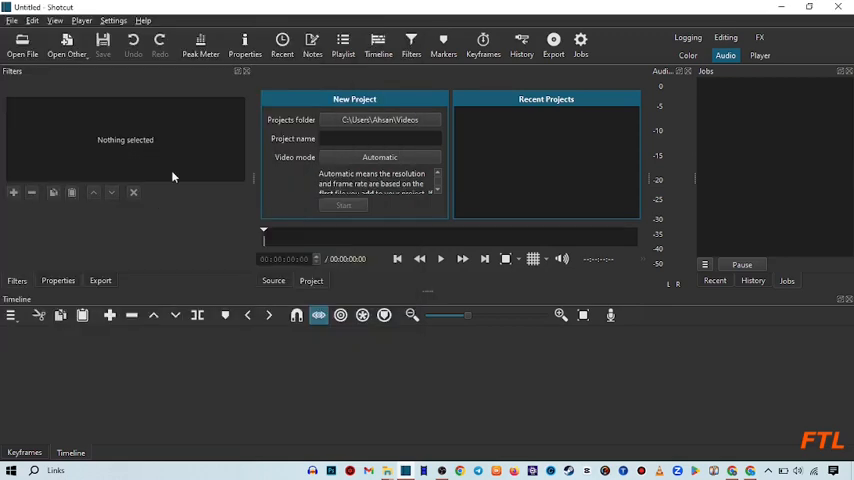
Place the clip on track V1 and split it at the playhead to isolate the section to blur
left_click(344, 204)
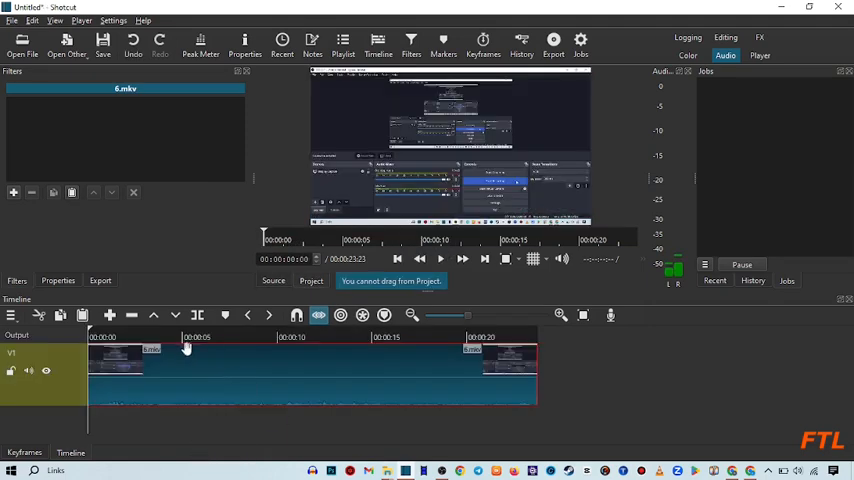
mouse_move(192, 358)
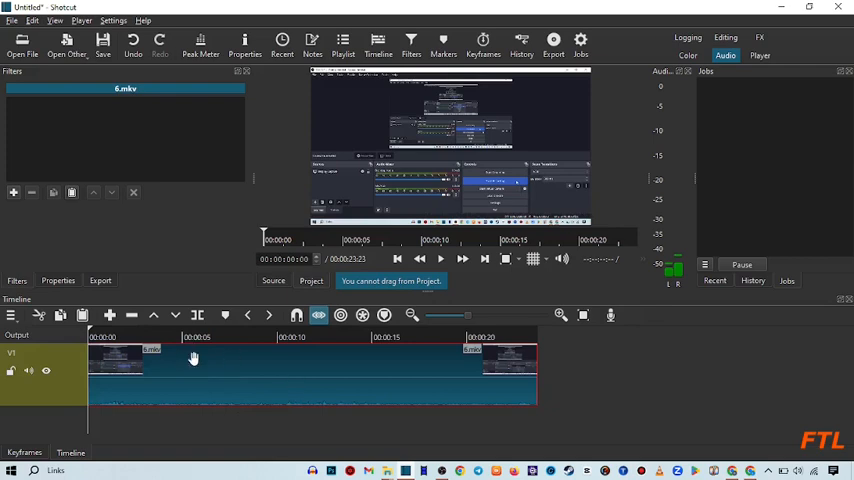
mouse_move(228, 336)
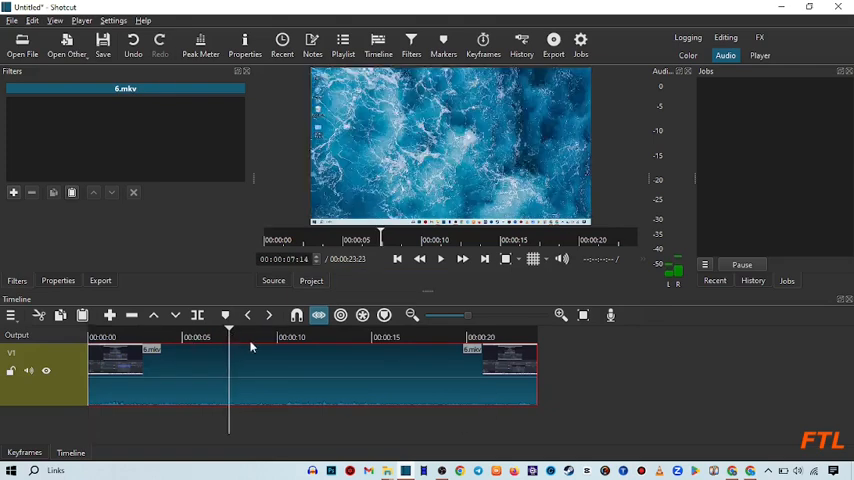
left_click(348, 336)
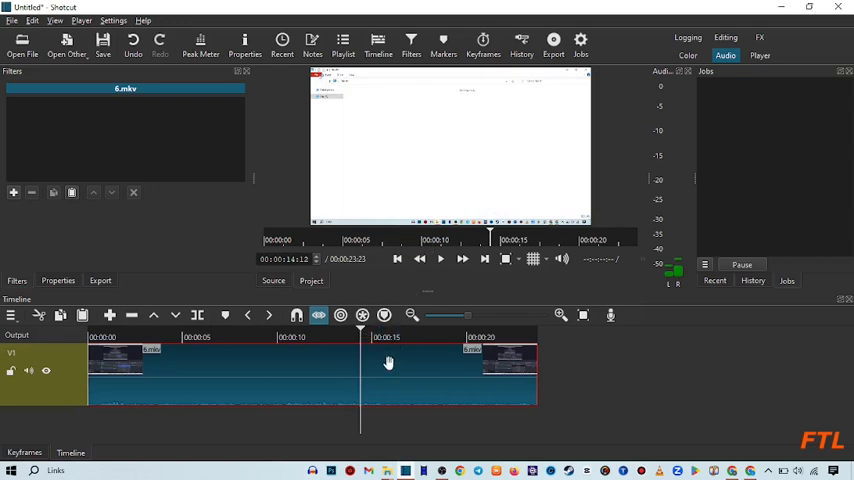
mouse_move(376, 360)
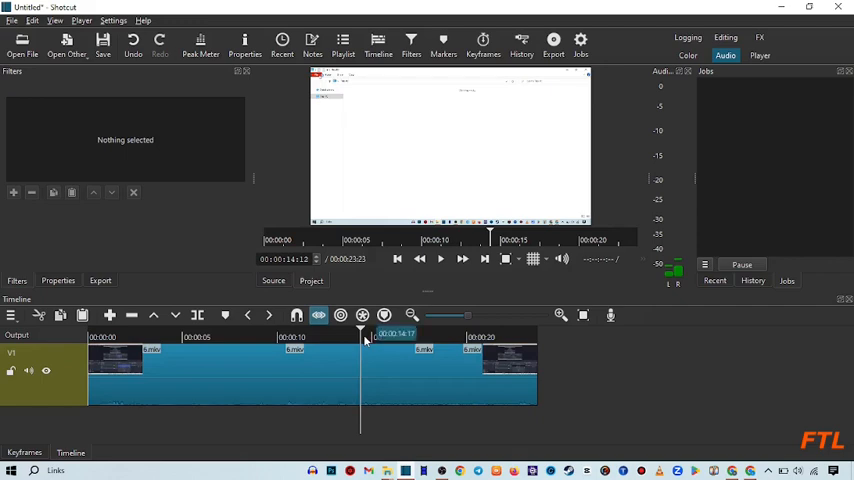
mouse_move(432, 384)
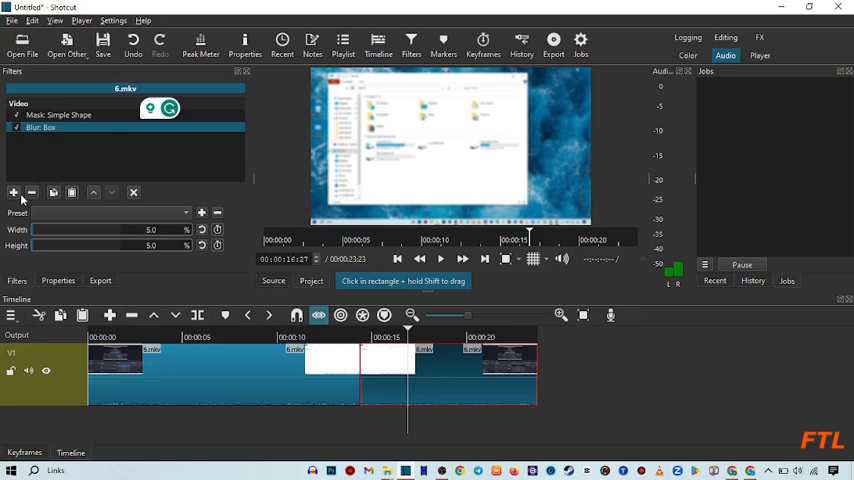
Add Mask: Simple Shape, Blur: Box and Mask: Apply filters to the middle section
left_click(12, 192)
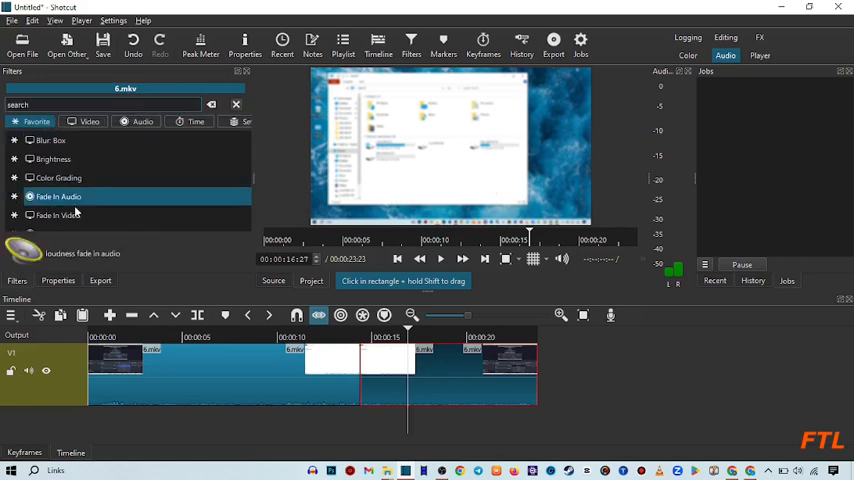
left_click(58, 216)
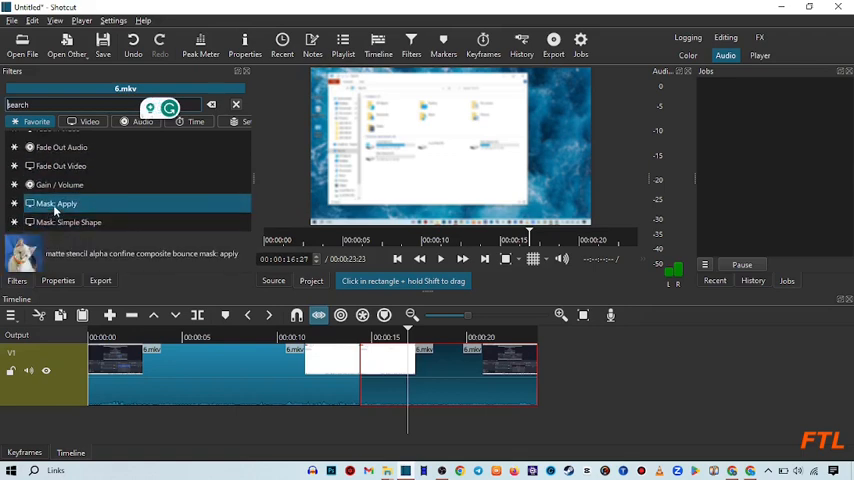
left_click(58, 204)
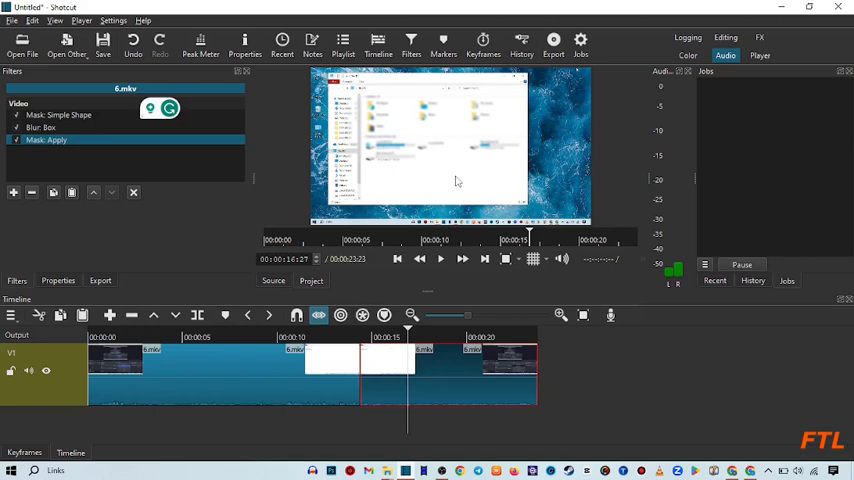
mouse_move(396, 160)
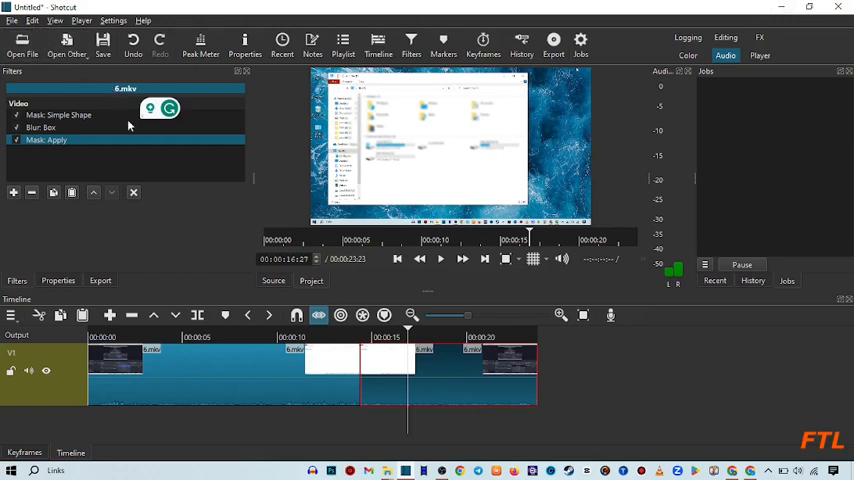
mouse_move(102, 44)
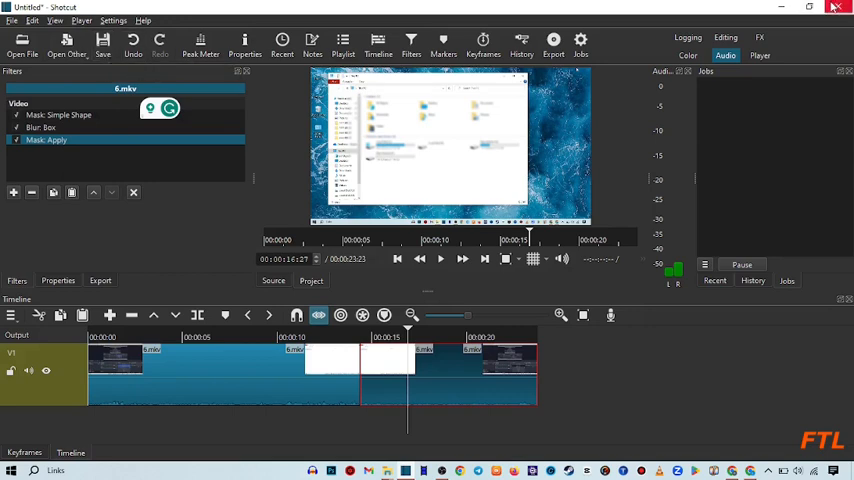
Close Shotcut and answer No to saving the modified project
left_click(836, 8)
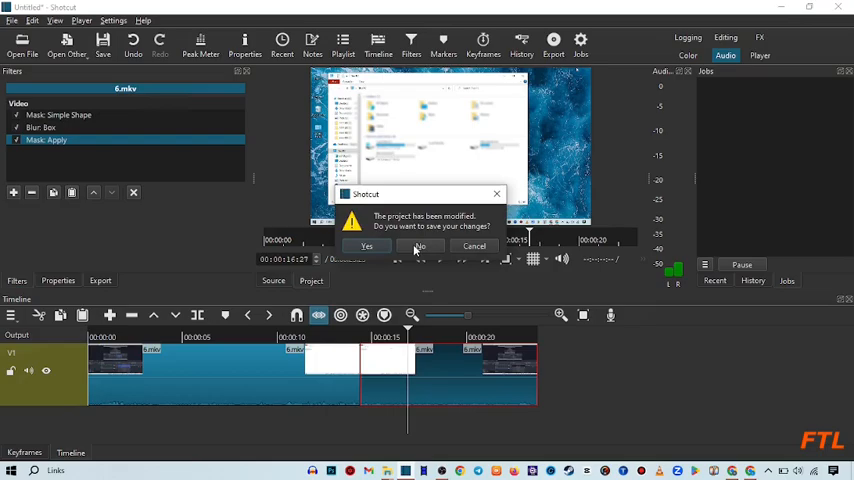
left_click(420, 246)
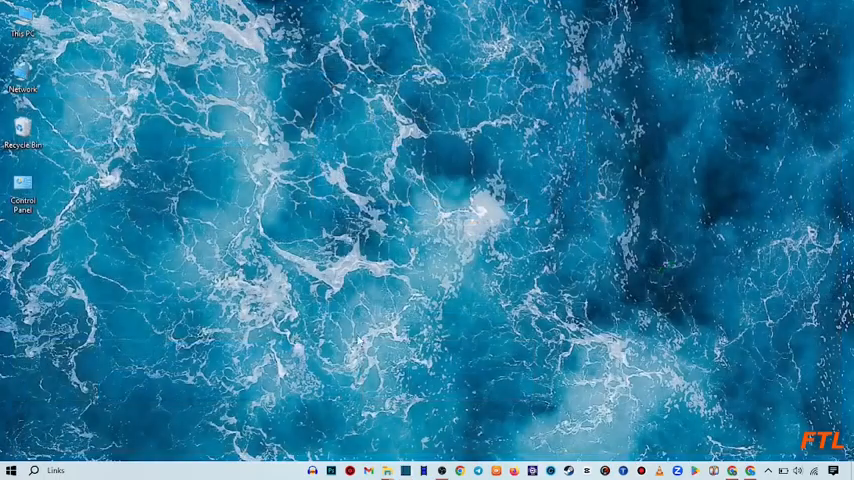
mouse_move(478, 316)
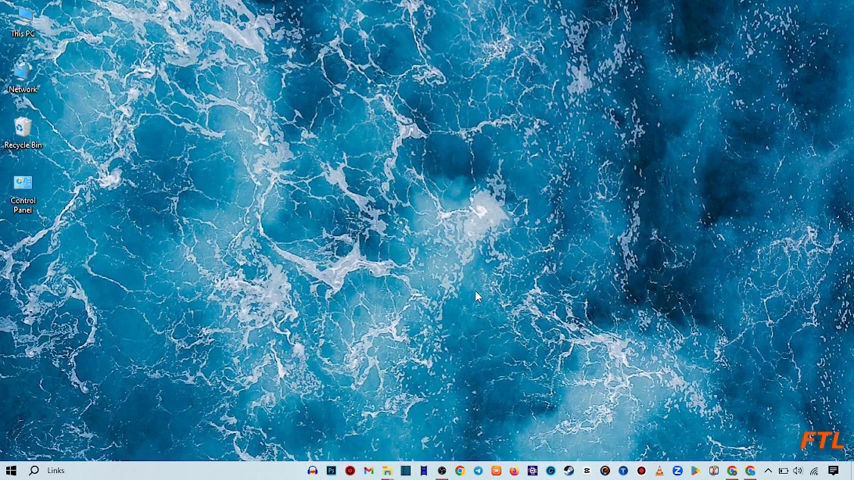
mouse_move(448, 252)
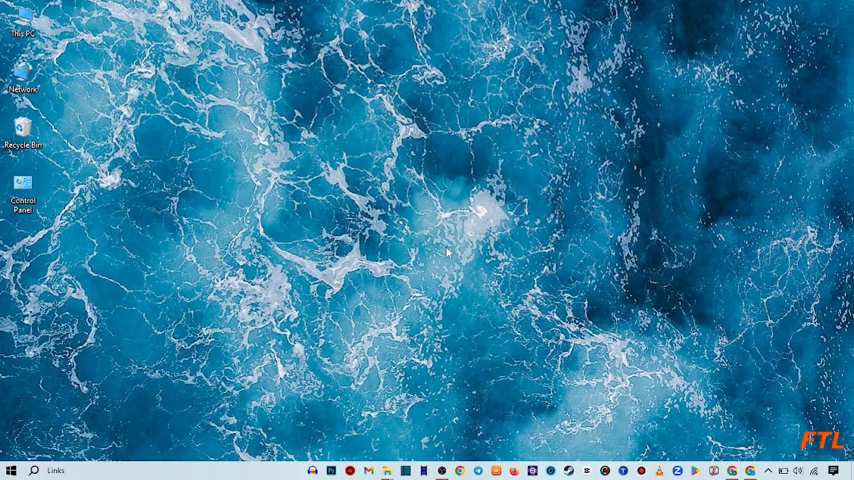